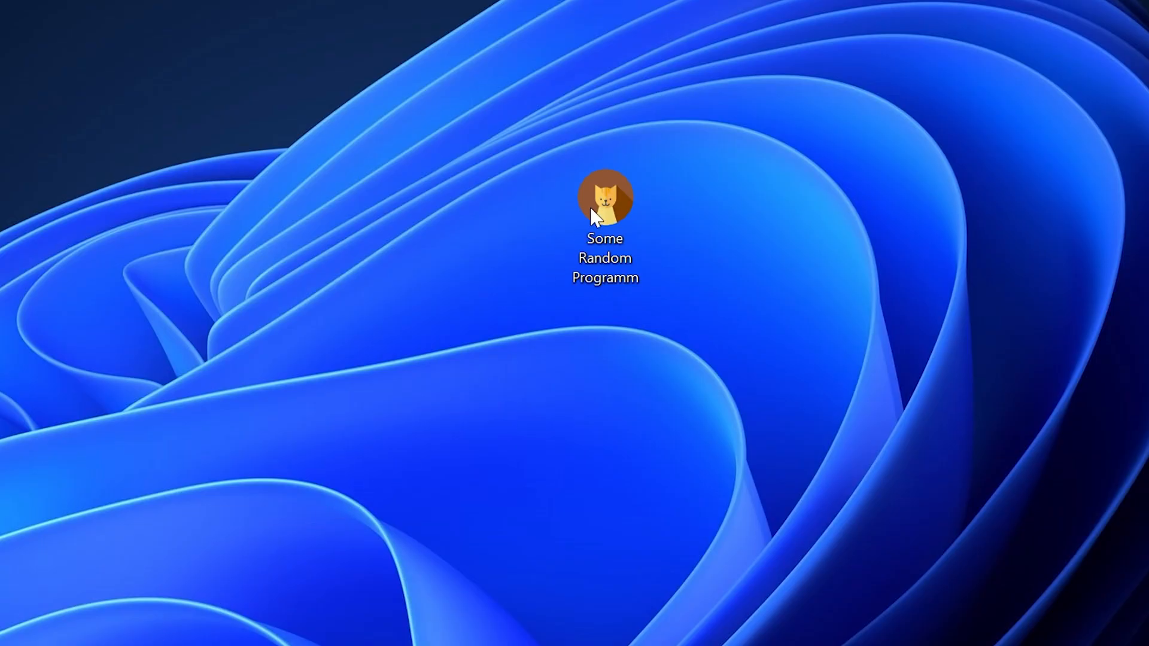
Step: Launch the game and dismiss the missing d3dx9d_43.dll error it throws
double_click(604, 196)
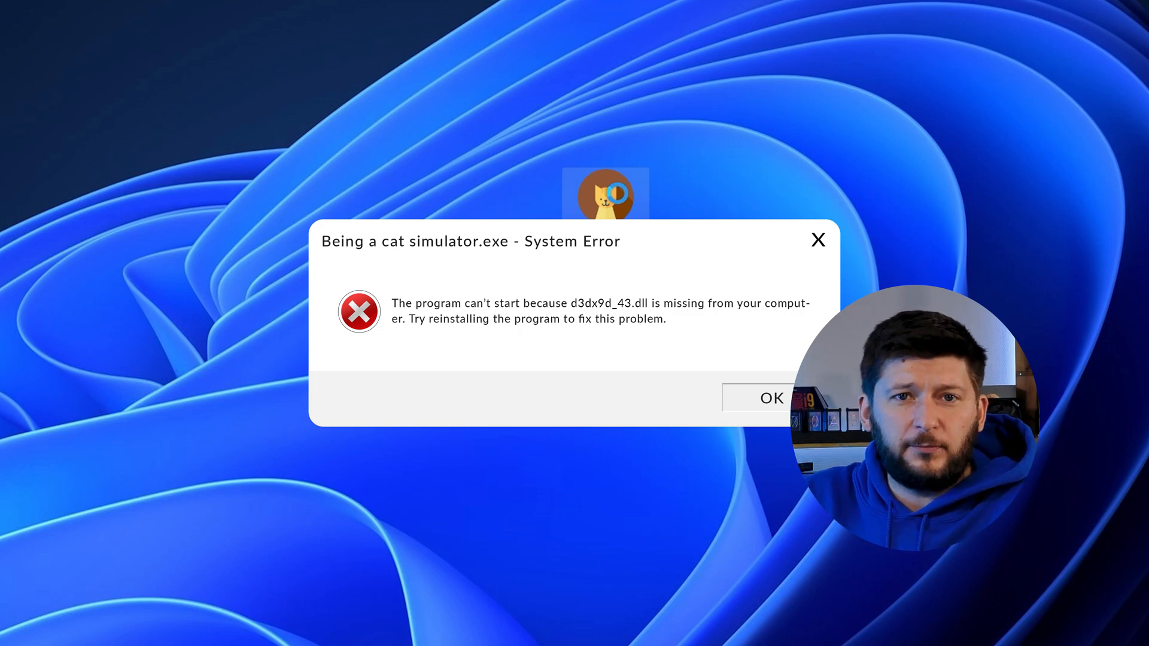
click(624, 636)
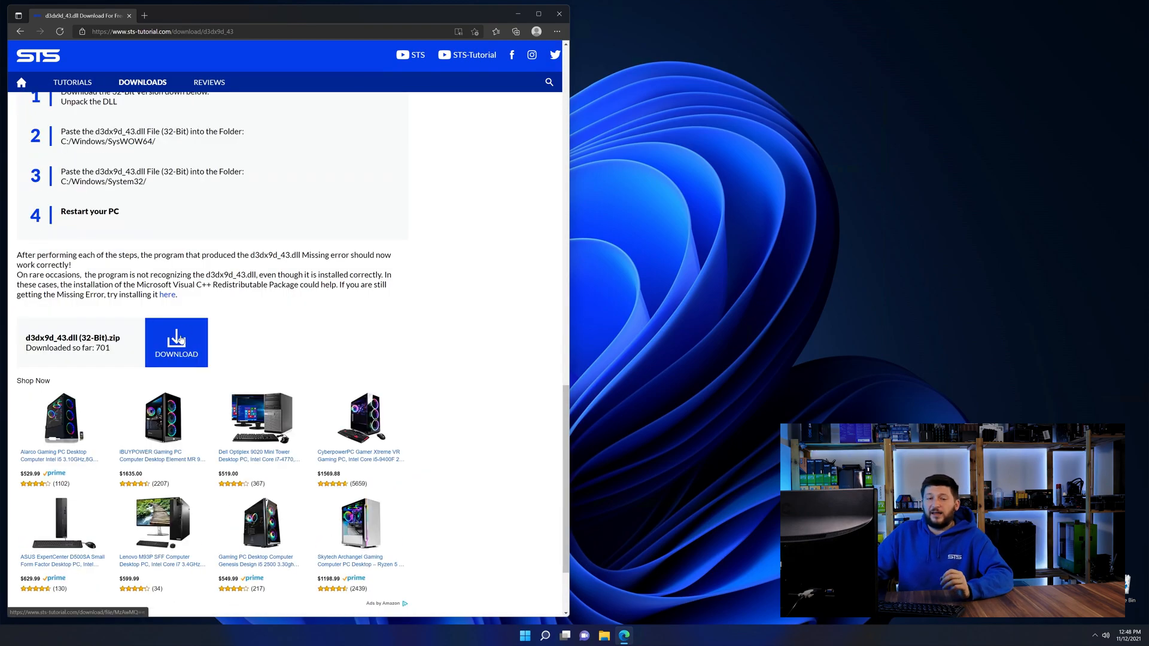
Step: Download the 32-Bit d3dx9d_43.dll zip from the STS page and view its contents
click(176, 343)
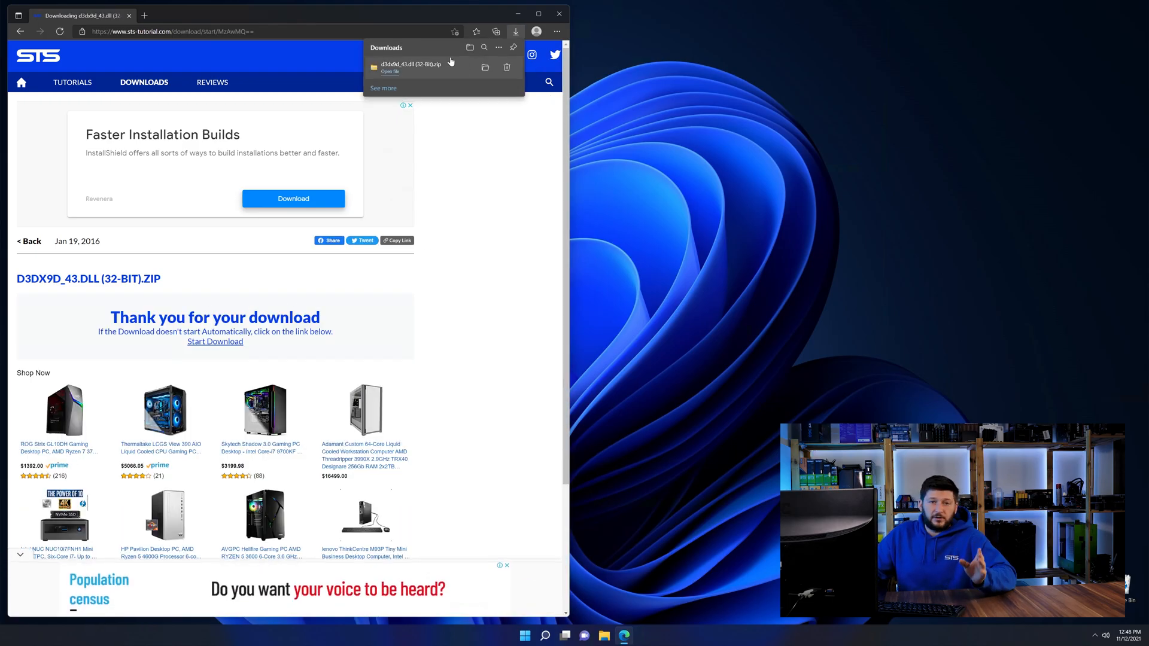
click(411, 66)
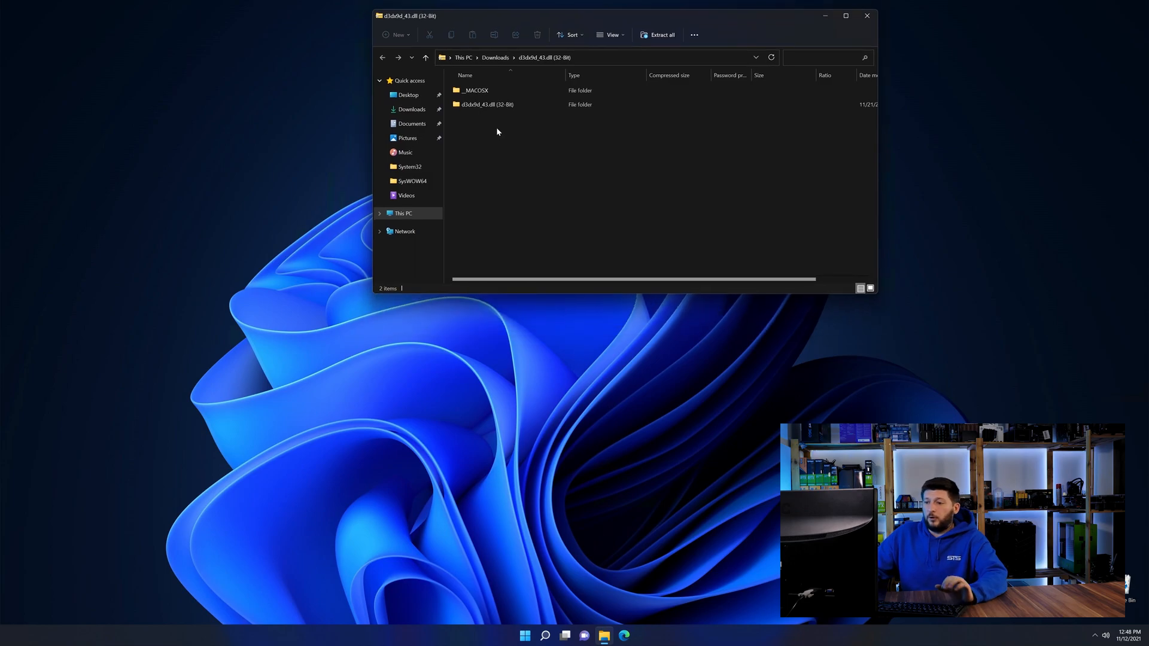
Step: Locate d3dx9d_43.dll in the zip's 32-bit folder and choose C:\Windows\SysWOW64 as the copy destination
click(603, 636)
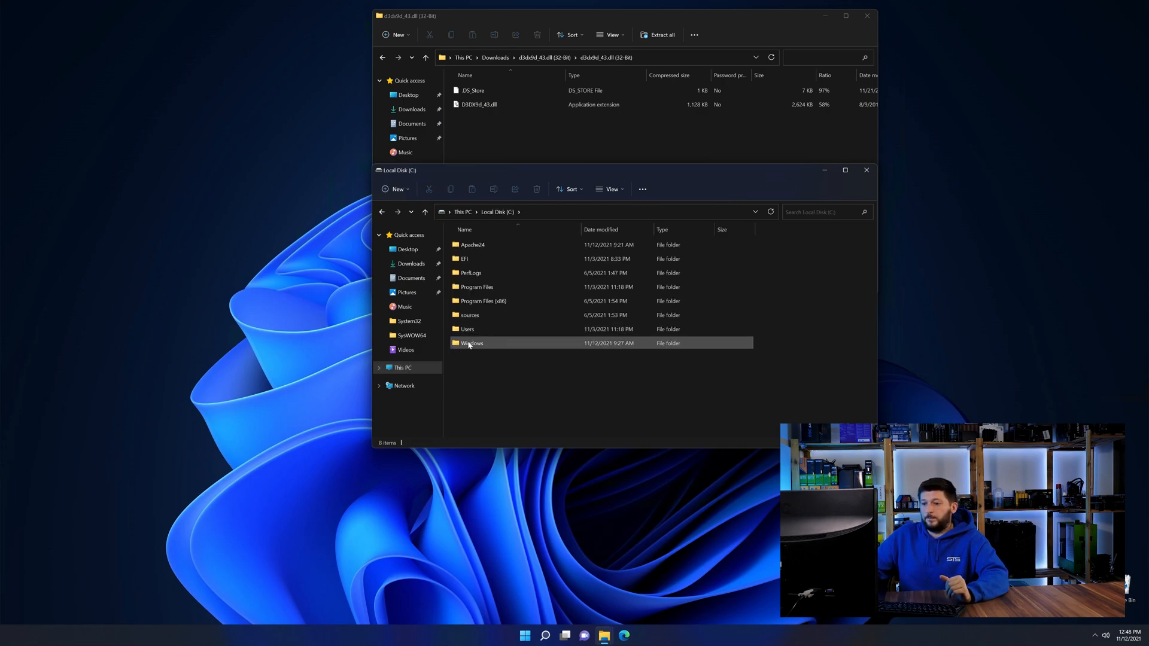
double_click(472, 344)
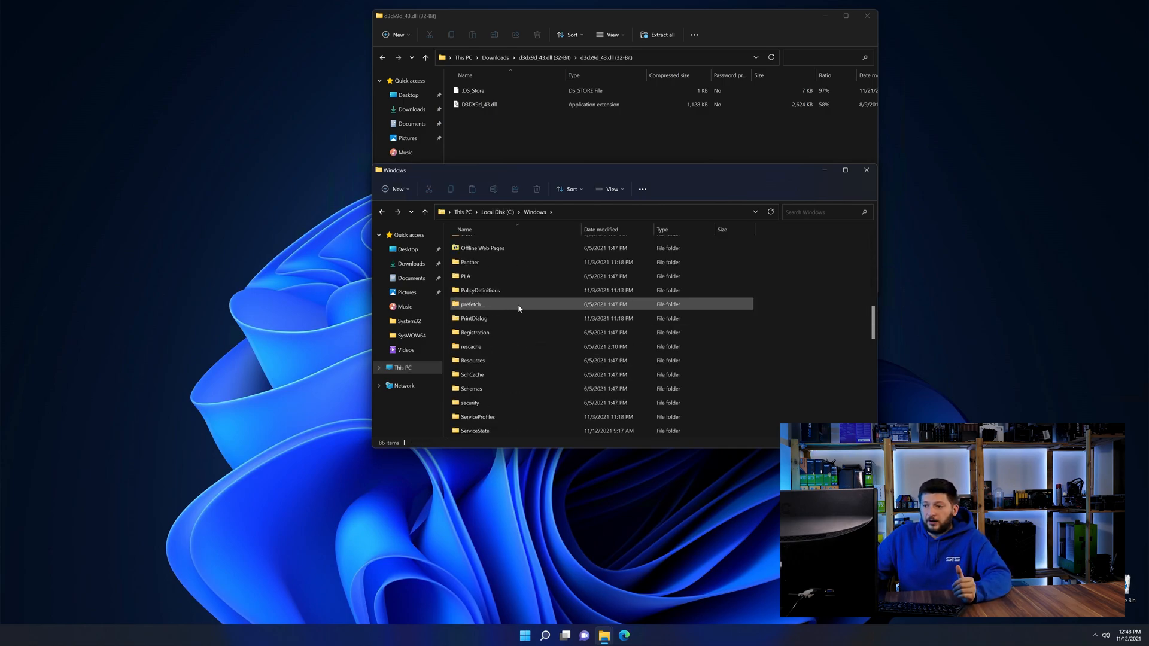
scroll(down, 3)
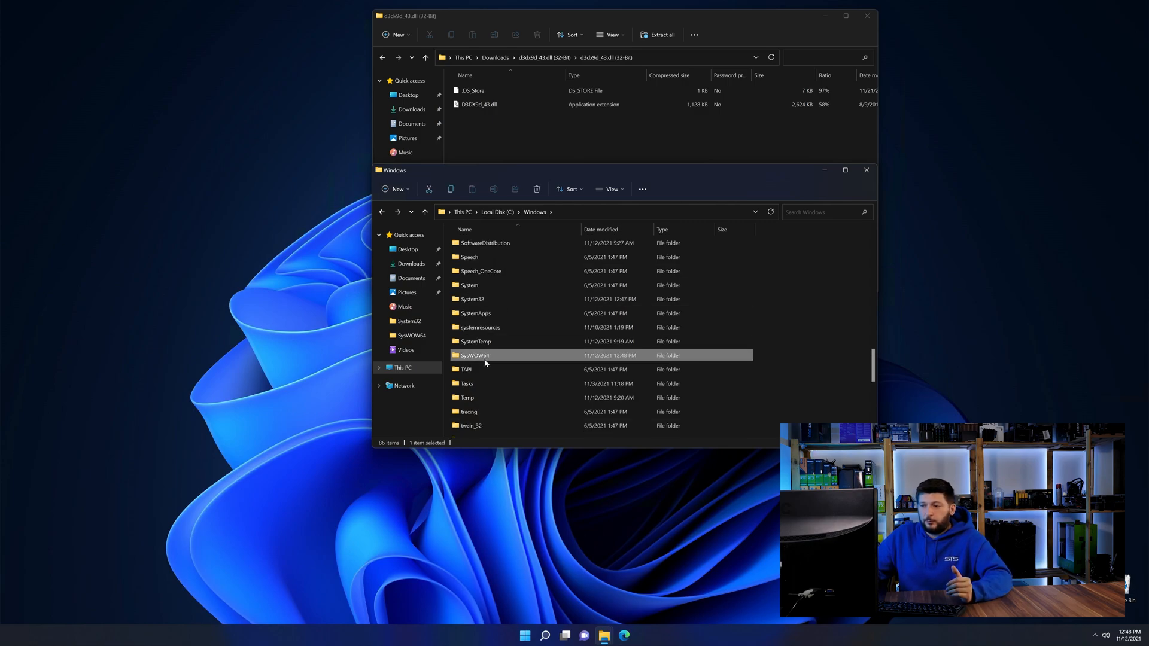
click(472, 299)
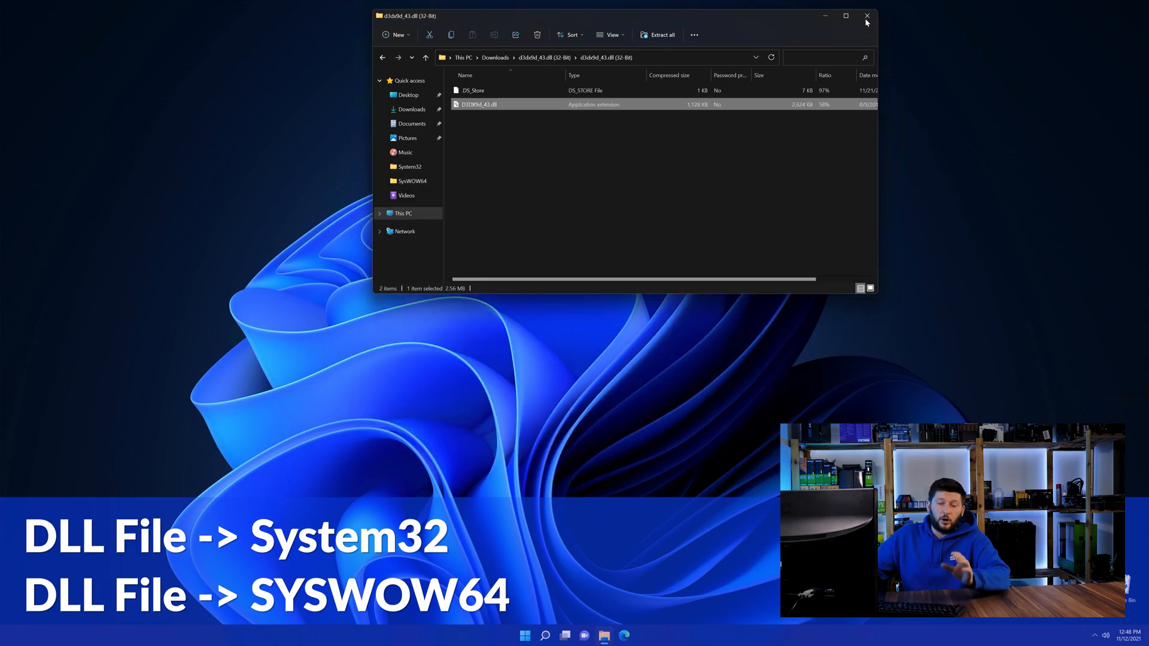
Step: Close the zip folder window, leaving the desktop empty
click(867, 16)
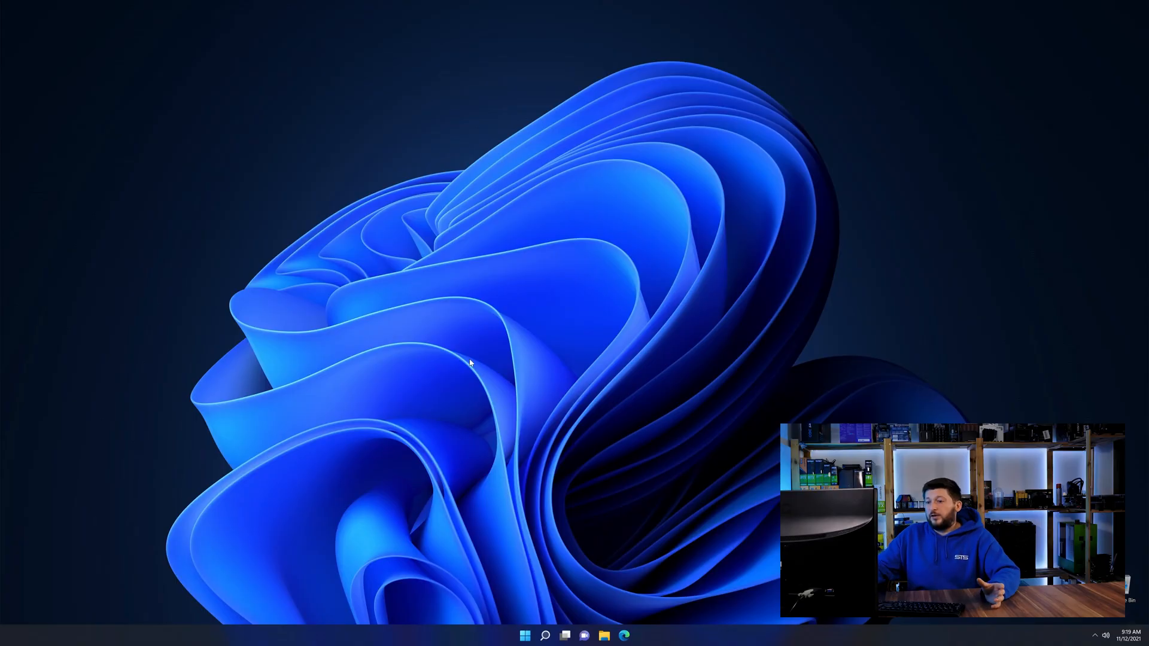
Step: Download dxwebsetup.exe from the STS DirectX End-User Runtime page and run it
click(624, 636)
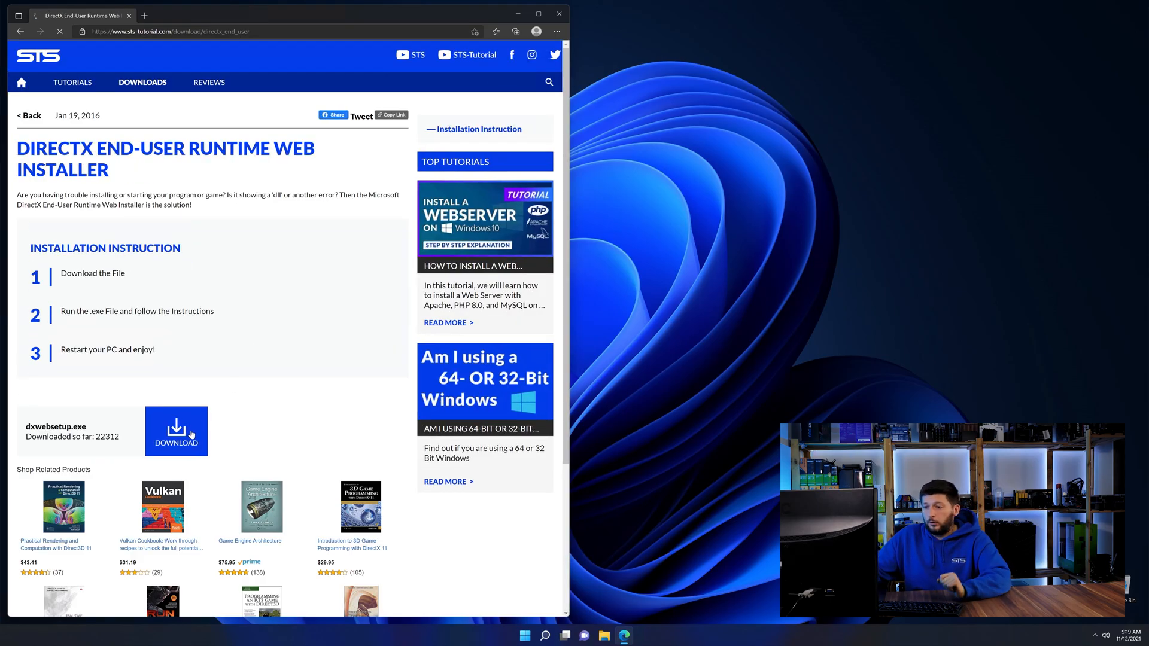
click(176, 432)
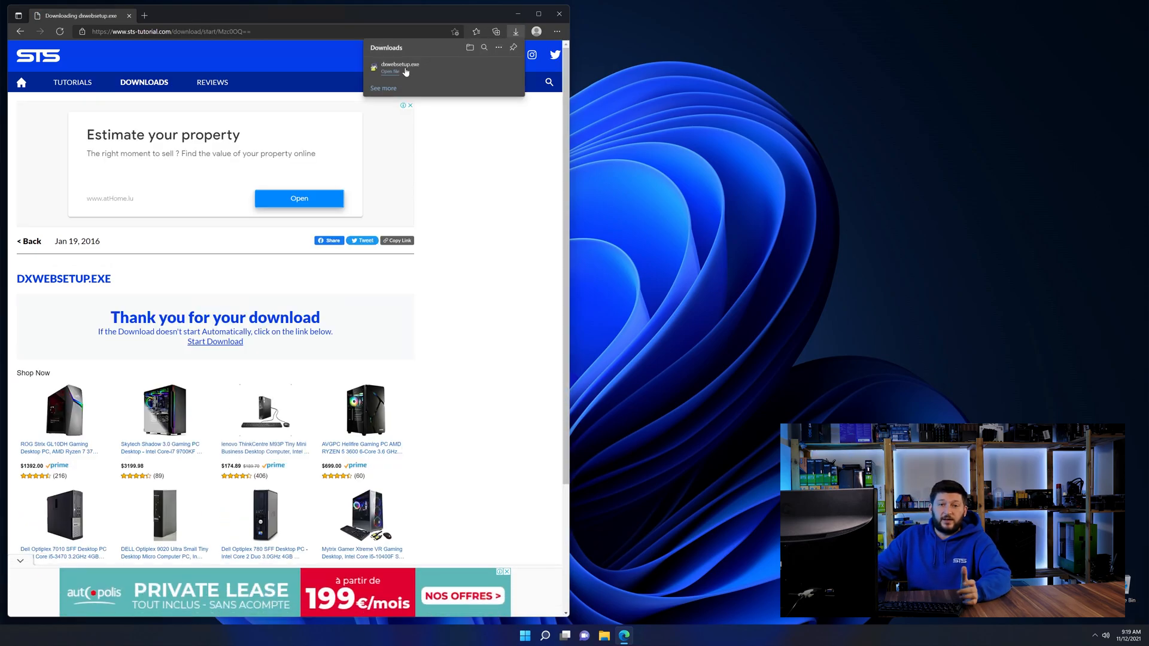
click(391, 72)
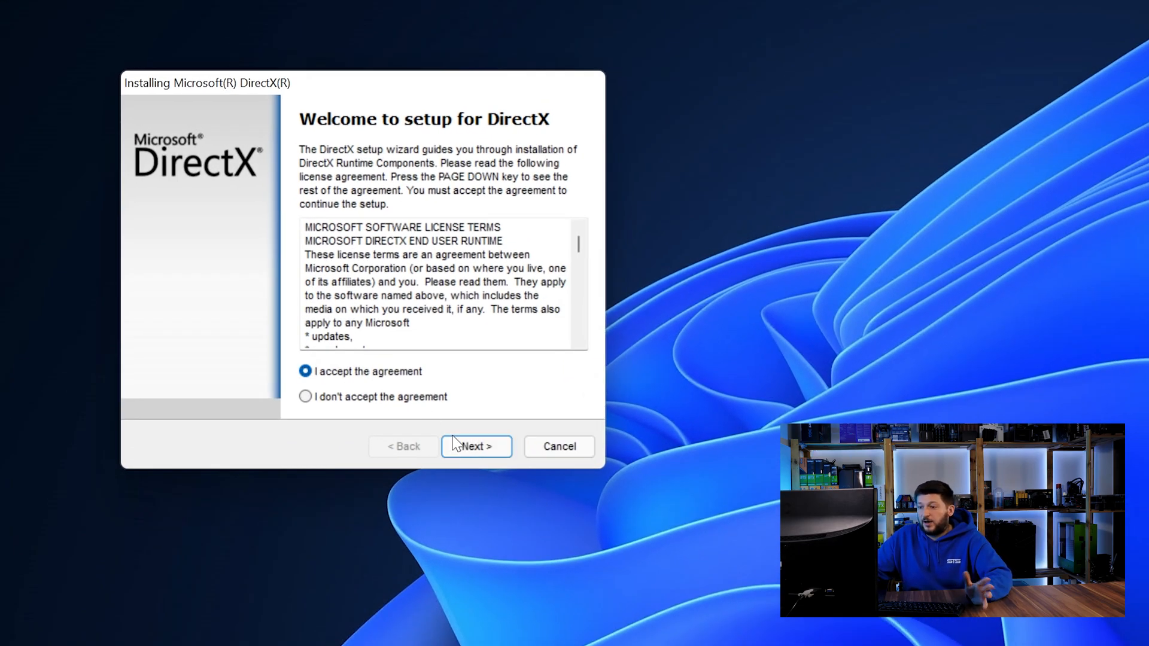
Step: Accept the license, skip the Bing Bar, install the DirectX components and finish setup
click(475, 447)
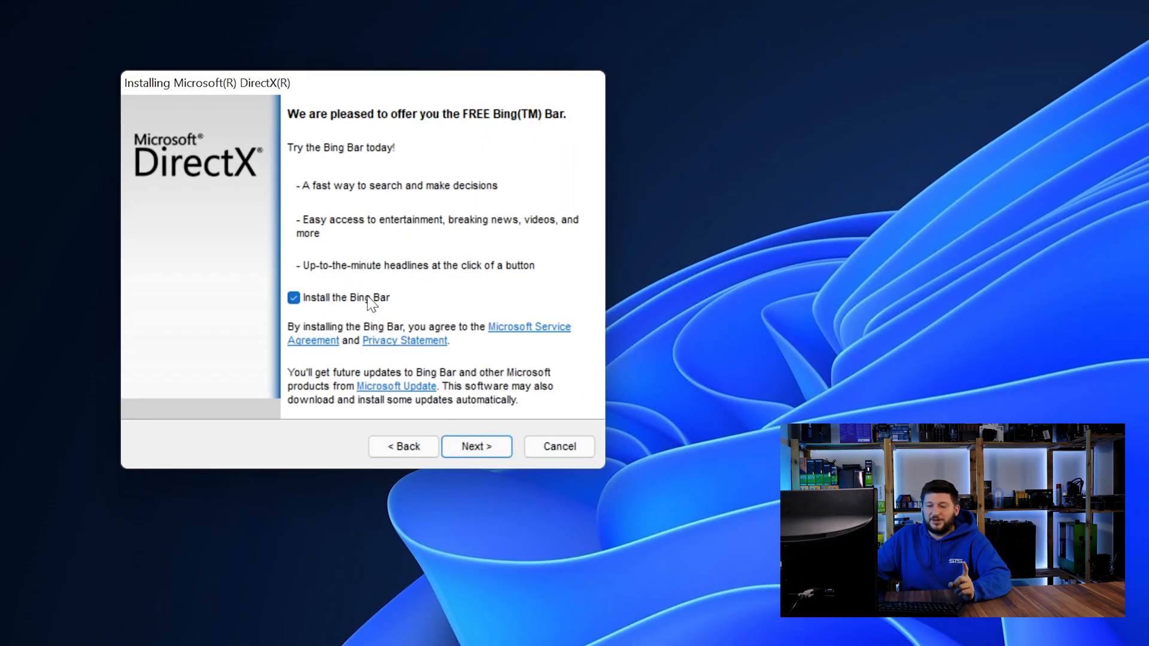
click(476, 446)
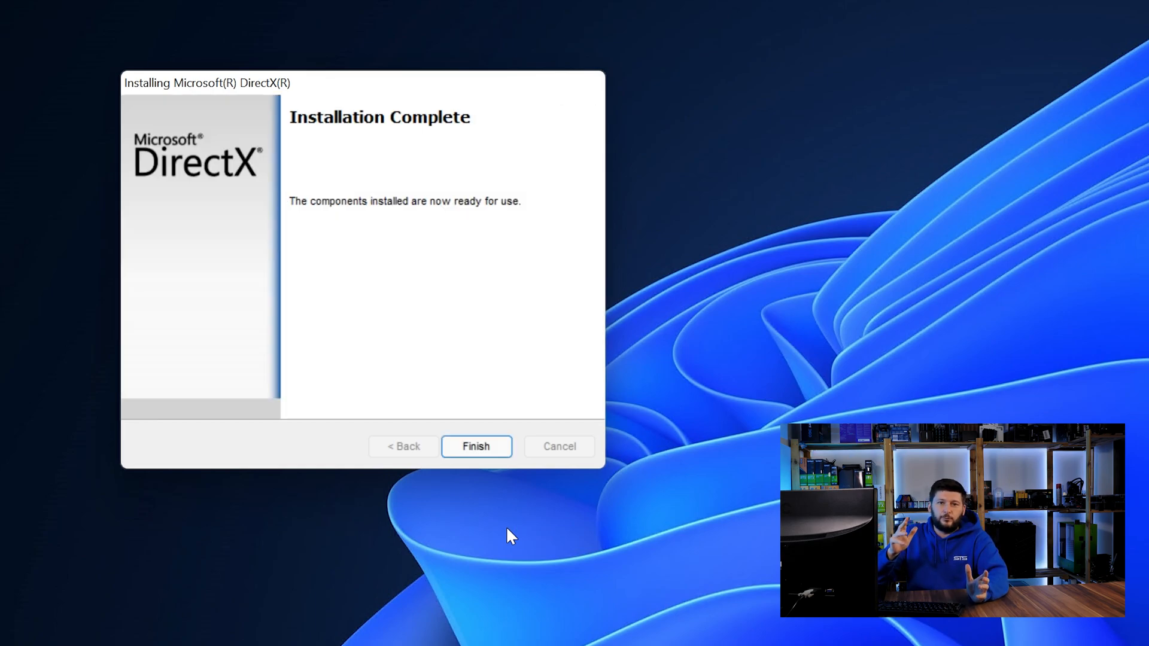
click(475, 446)
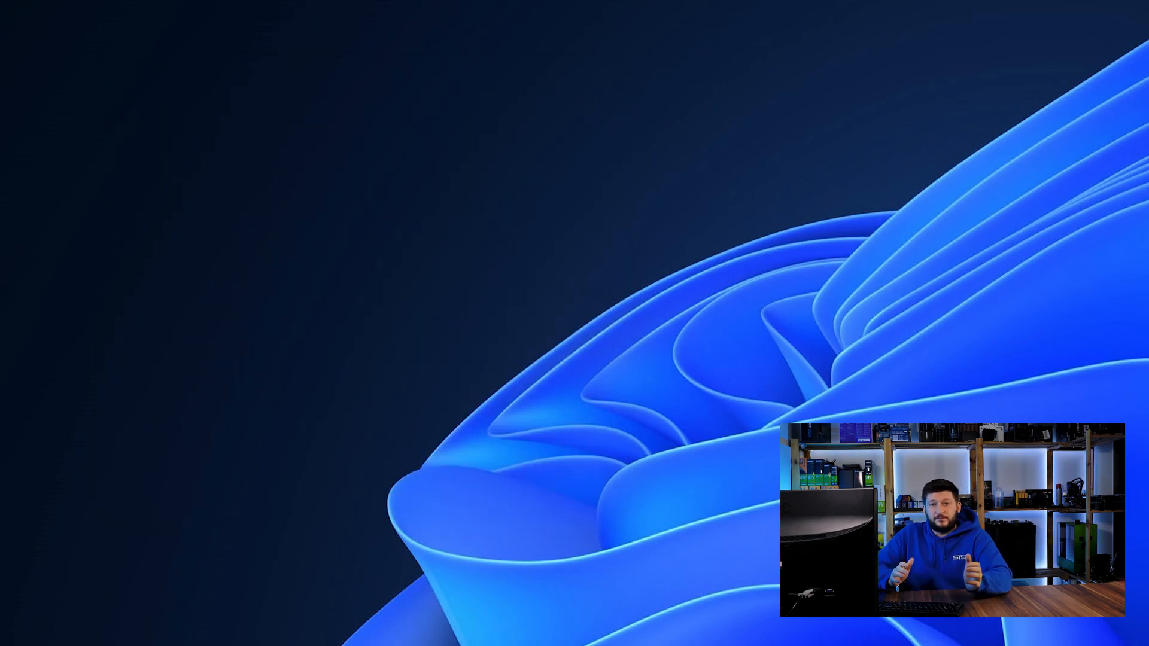